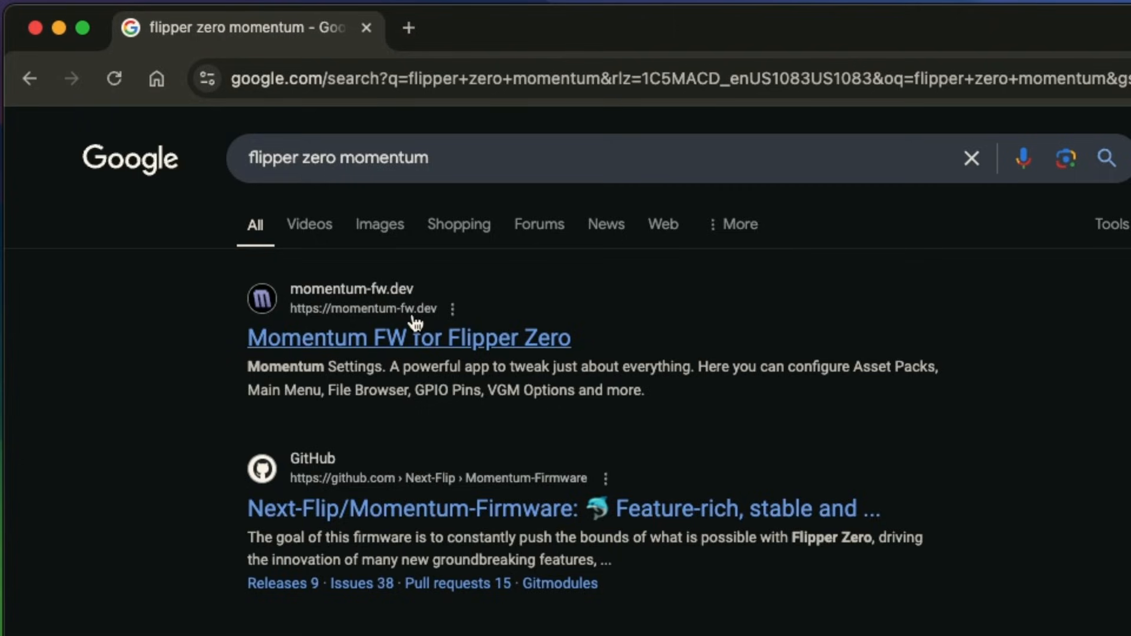
Open the Momentum FW for Flipper Zero website from the Google results
click(407, 338)
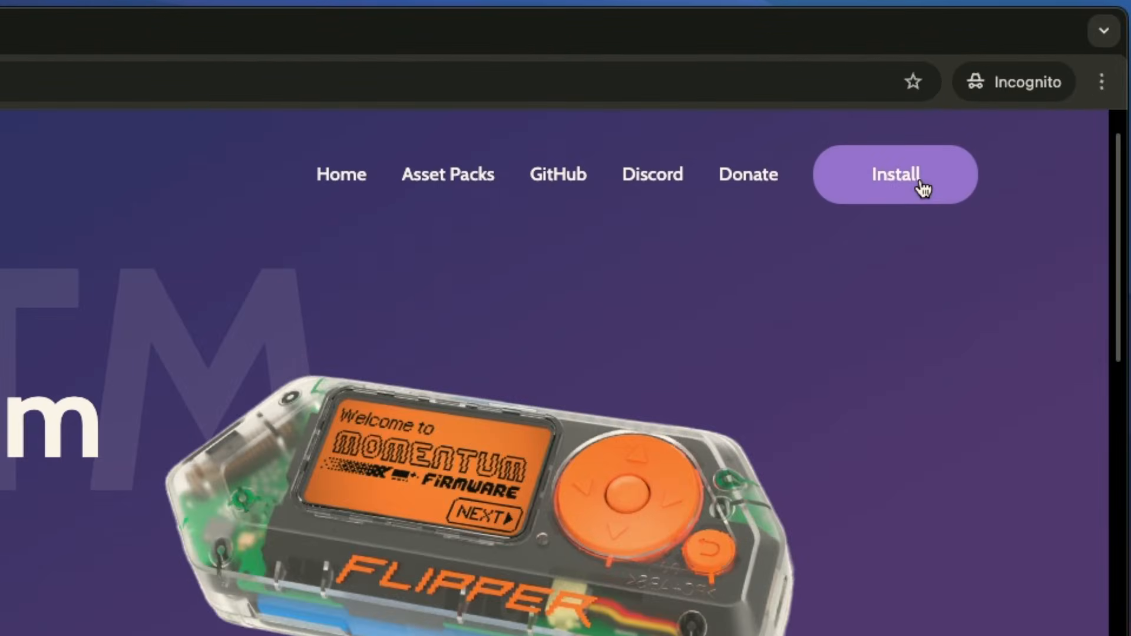
Start flashing release mntm-009 onto the connected Flipper Zero via the web installer
click(894, 174)
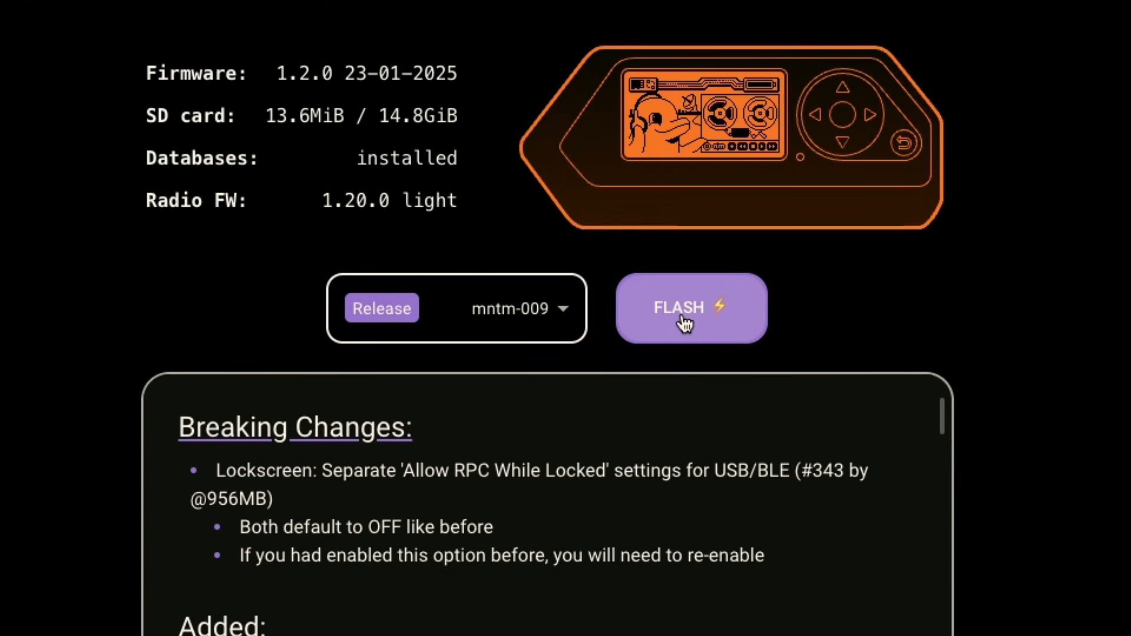
click(690, 308)
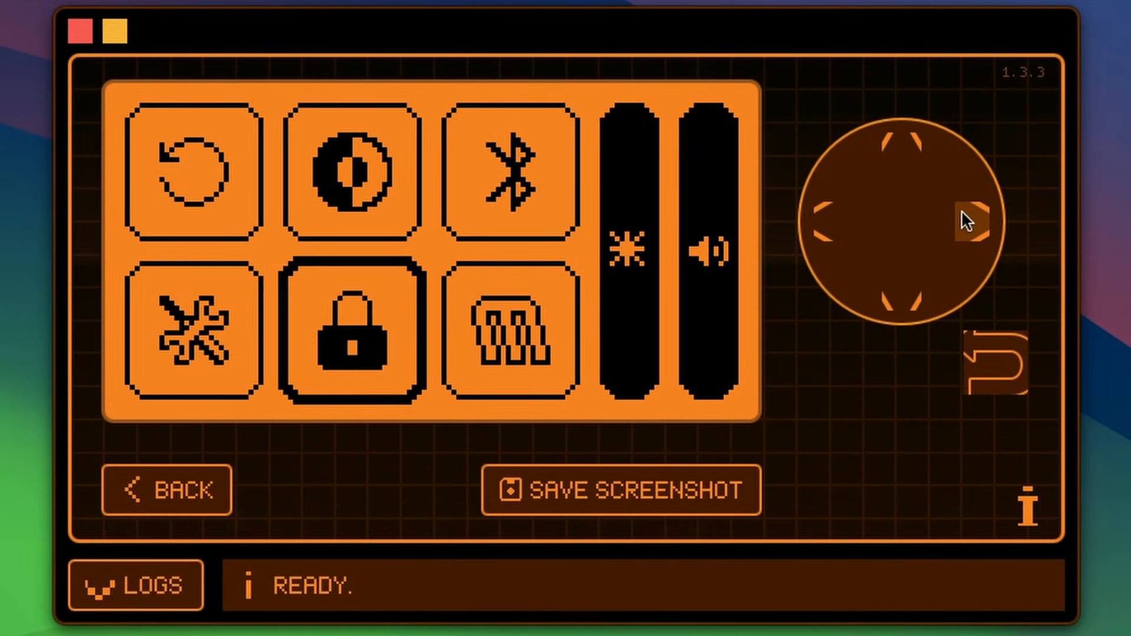
Move the quick-settings selection from the lock tile one tile to the right
click(506, 336)
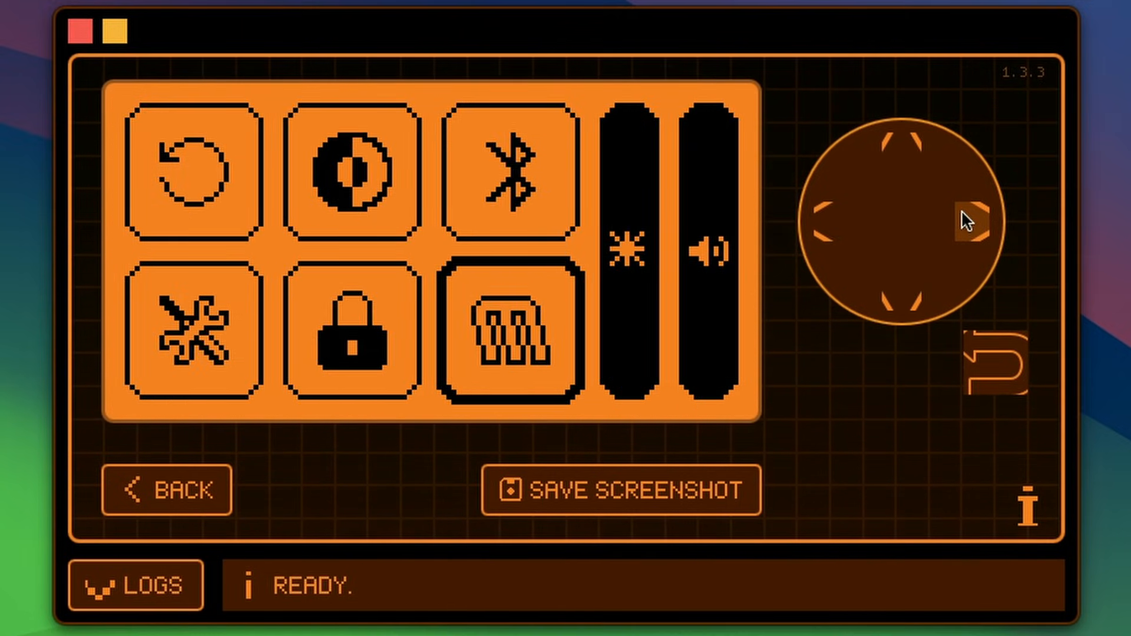